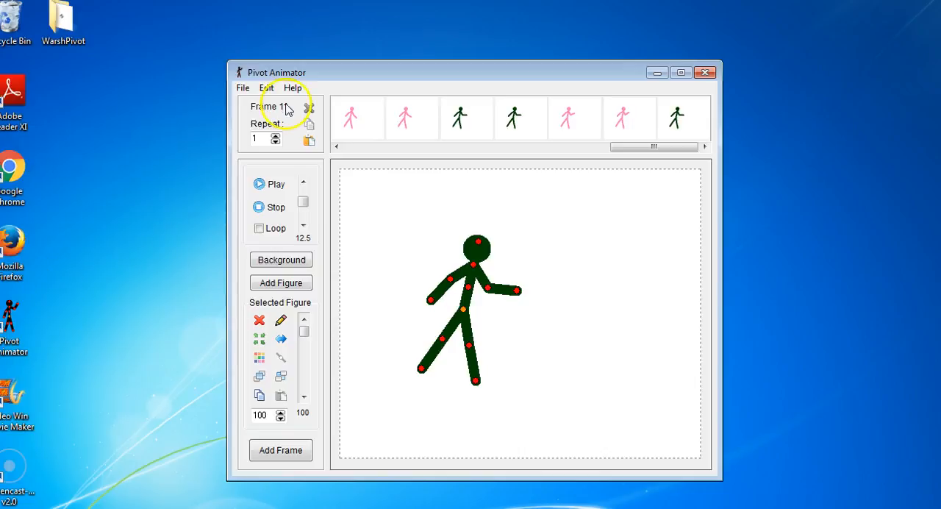
# - Open the File menu and point to Create Figure Type
pyautogui.click(242, 87)
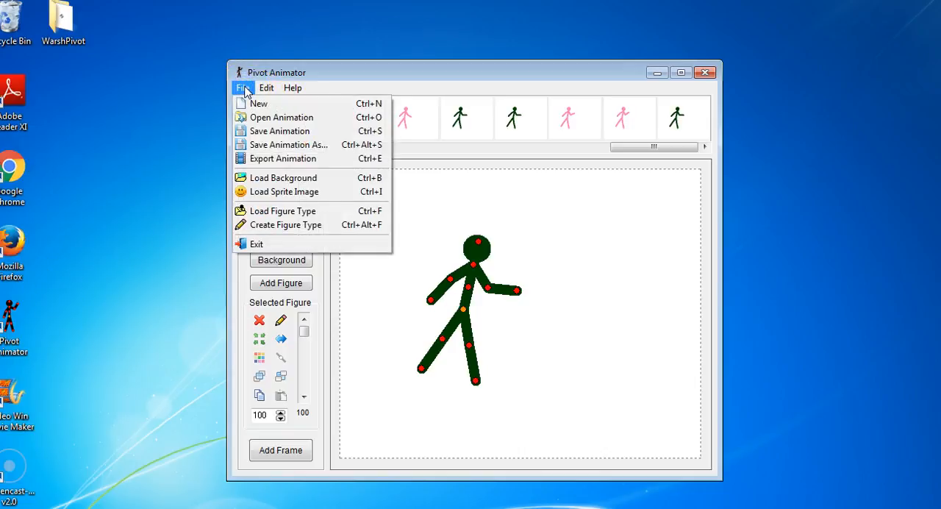
pyautogui.moveTo(286, 225)
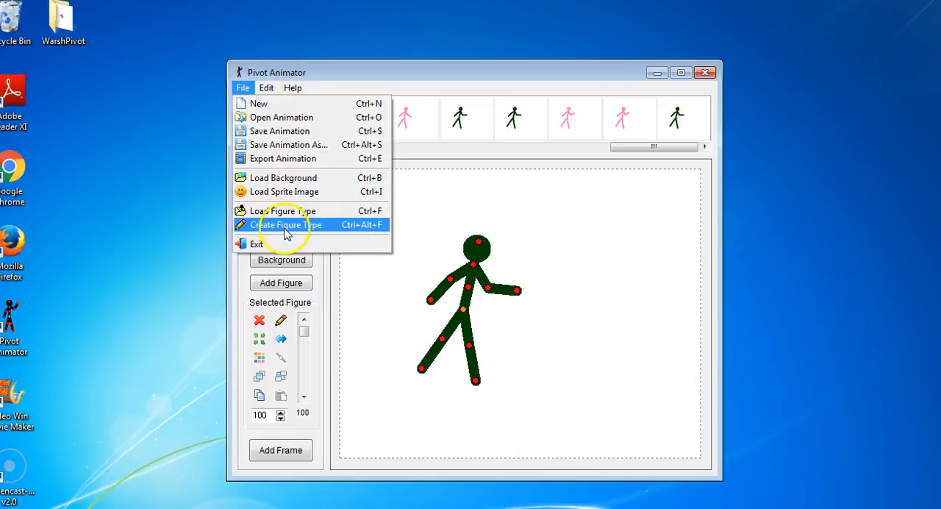
pyautogui.moveTo(286, 231)
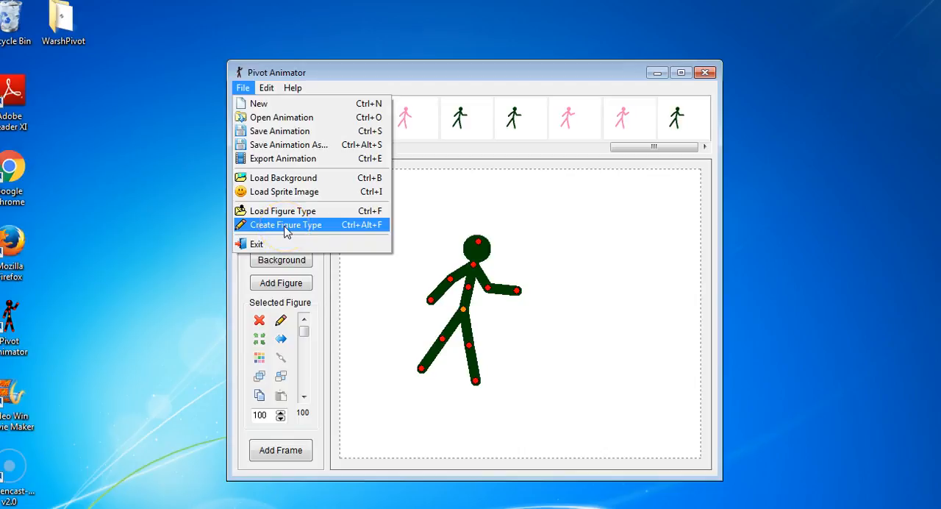
pyautogui.moveTo(455, 199)
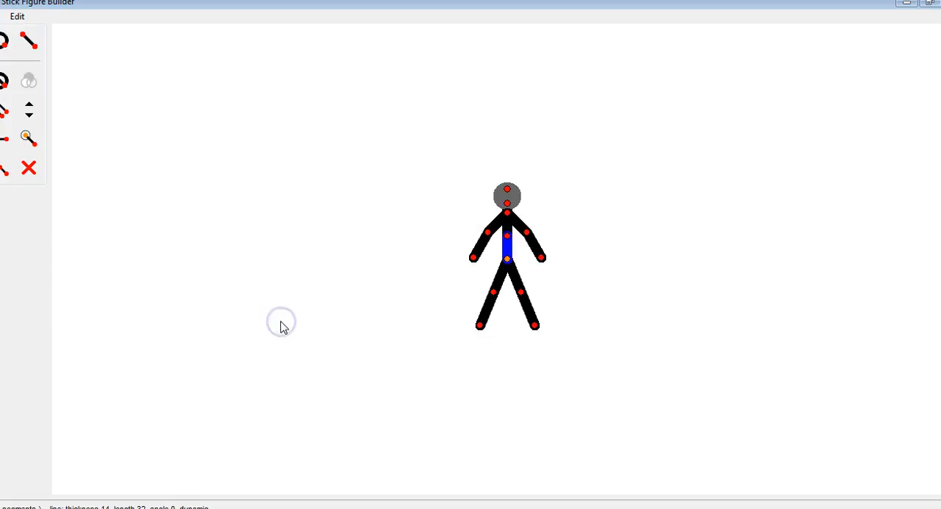
pyautogui.moveTo(162, 99)
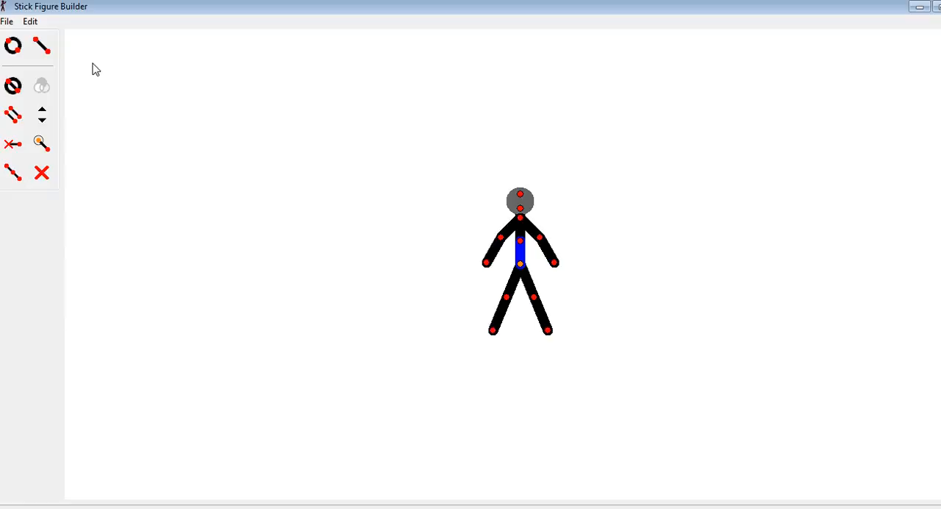
# - Launch the Stick Figure Builder with the default 14-segment black stick figure
pyautogui.click(7, 20)
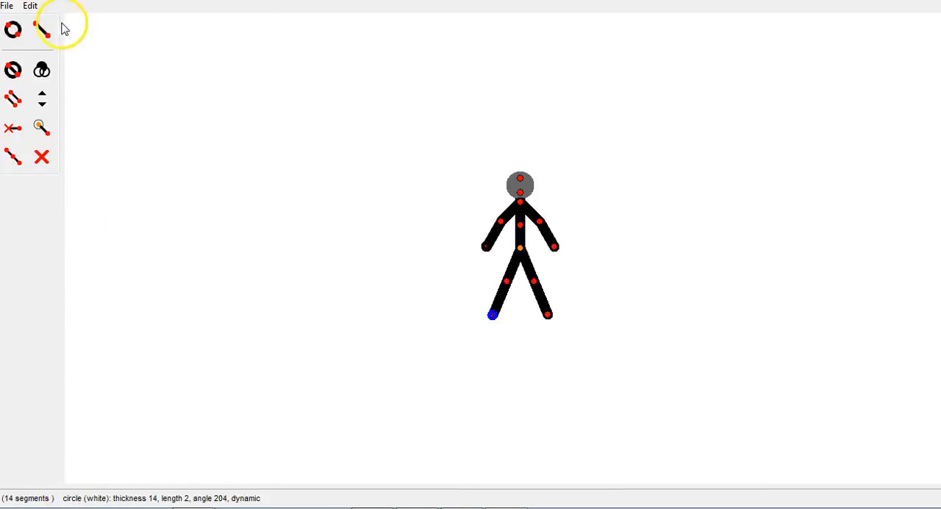
pyautogui.moveTo(13, 30)
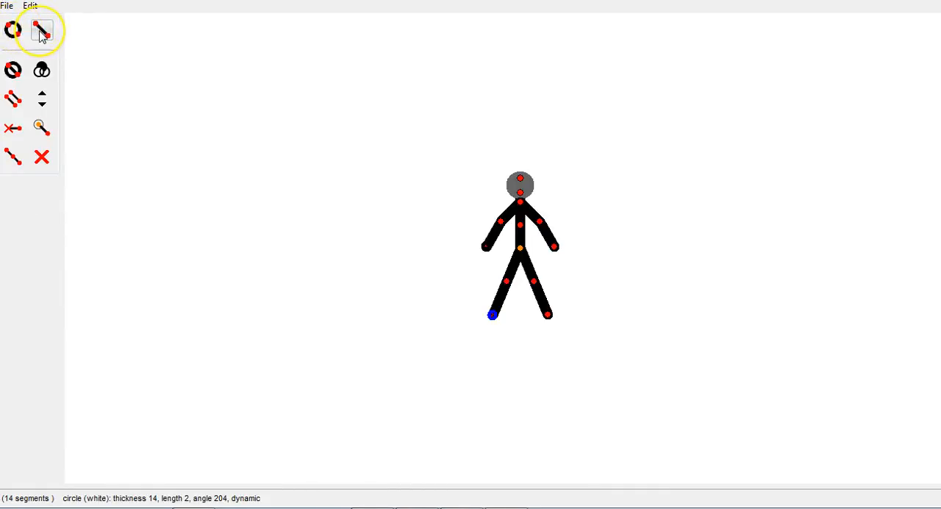
pyautogui.moveTo(41, 29)
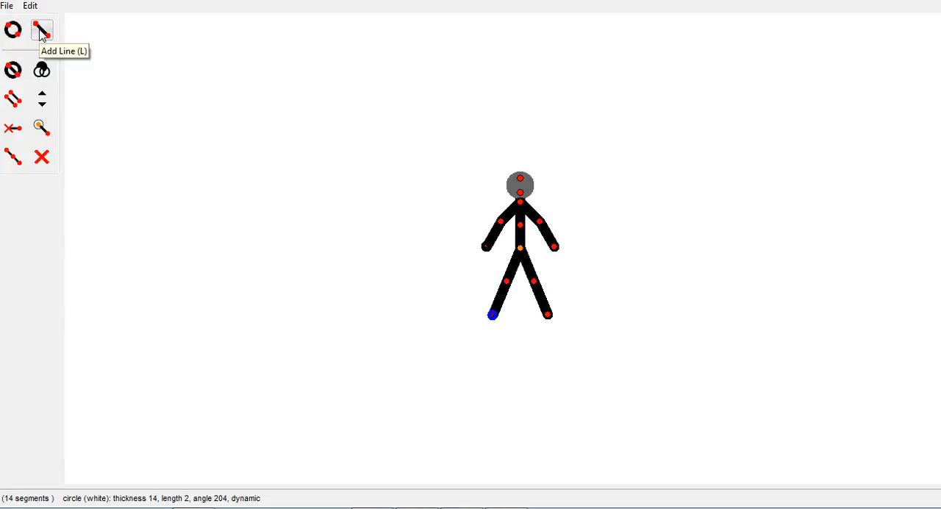
# - Draw a new line from the figure's right hand, angled up and outward
pyautogui.click(41, 29)
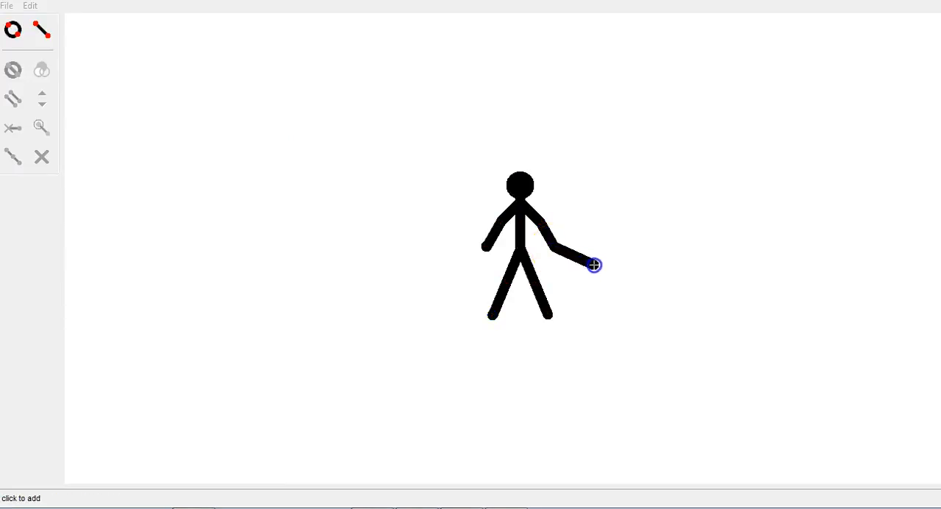
pyautogui.moveTo(595, 265); pyautogui.dragTo(647, 120)
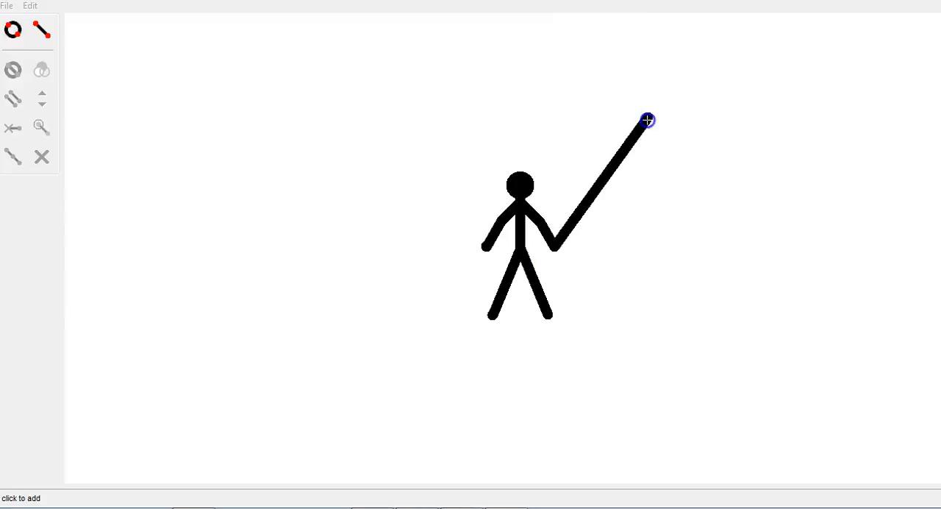
pyautogui.moveTo(647, 120); pyautogui.dragTo(606, 152)
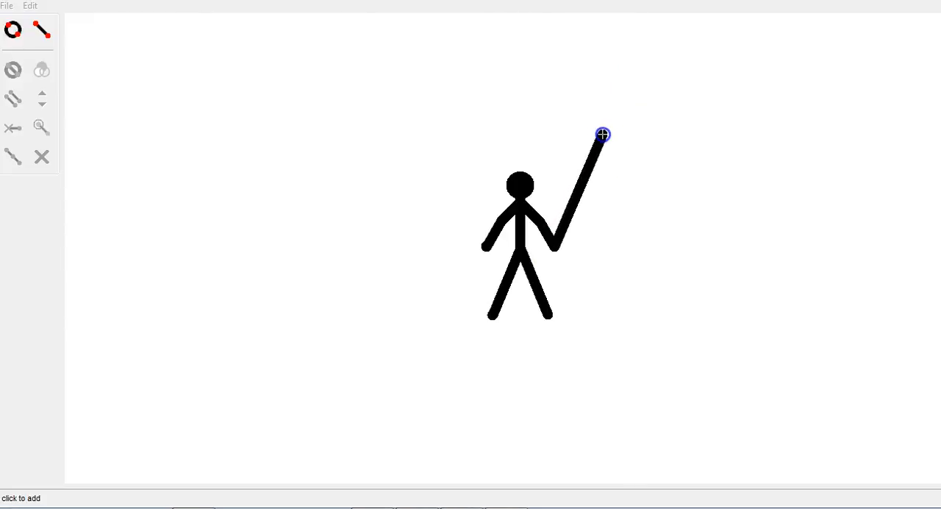
pyautogui.moveTo(603, 135); pyautogui.dragTo(636, 162)
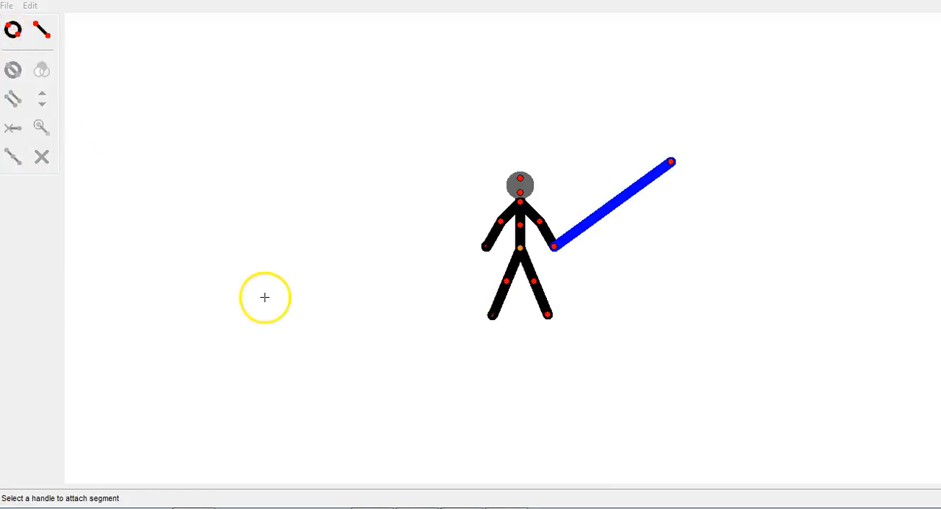
pyautogui.moveTo(550, 314)
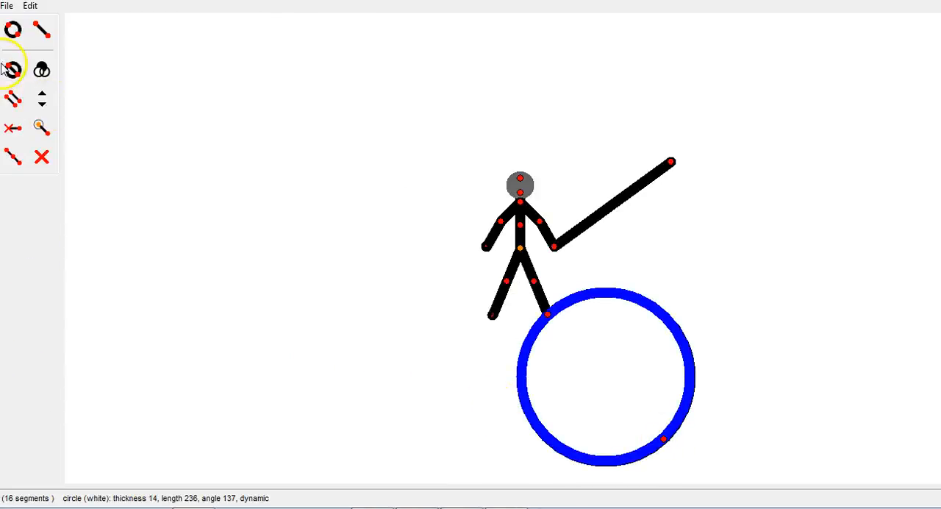
pyautogui.click(13, 69)
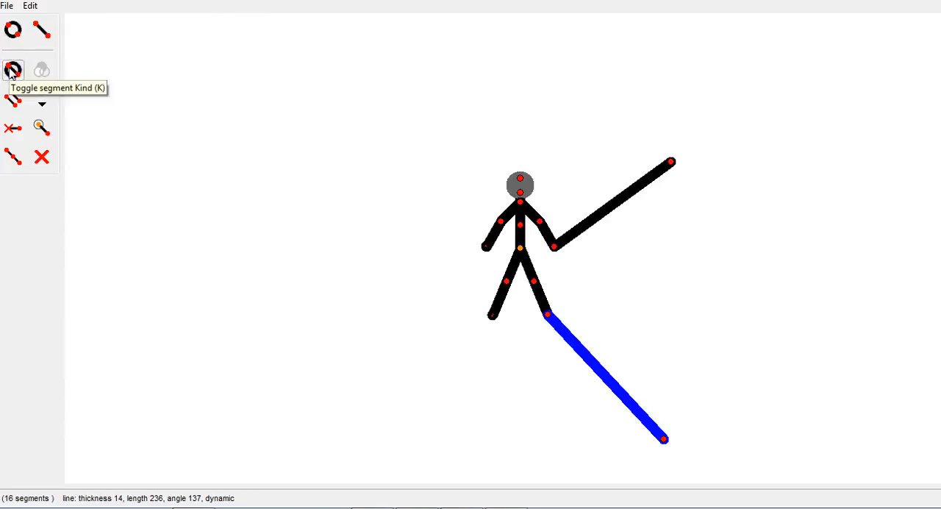
pyautogui.click(12, 69)
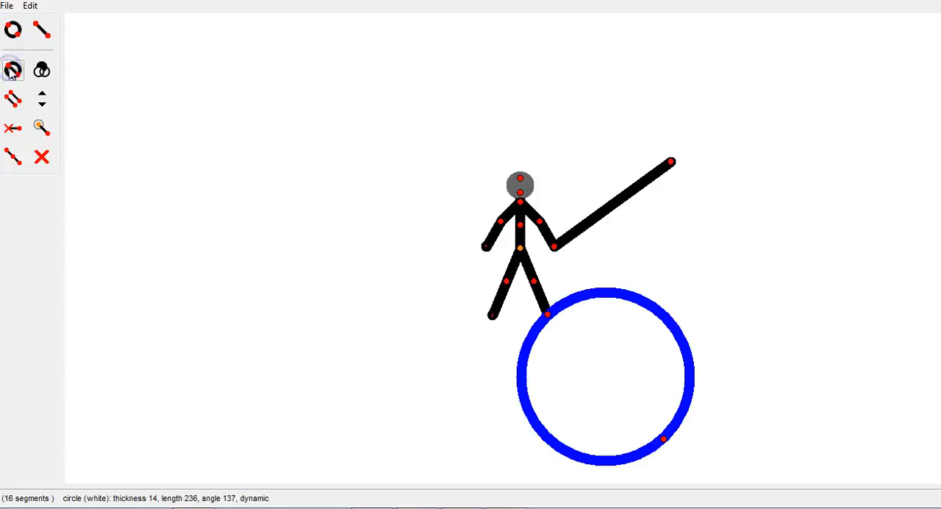
pyautogui.moveTo(13, 70)
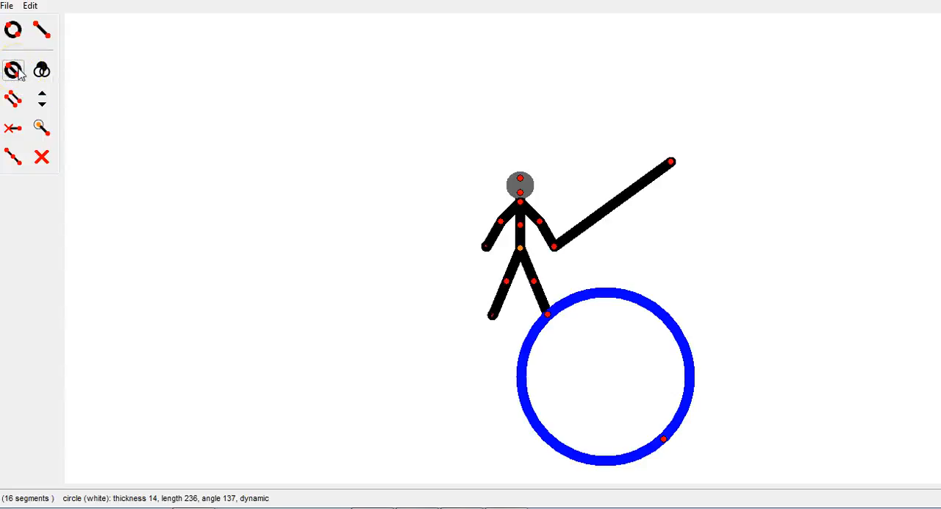
pyautogui.click(12, 69)
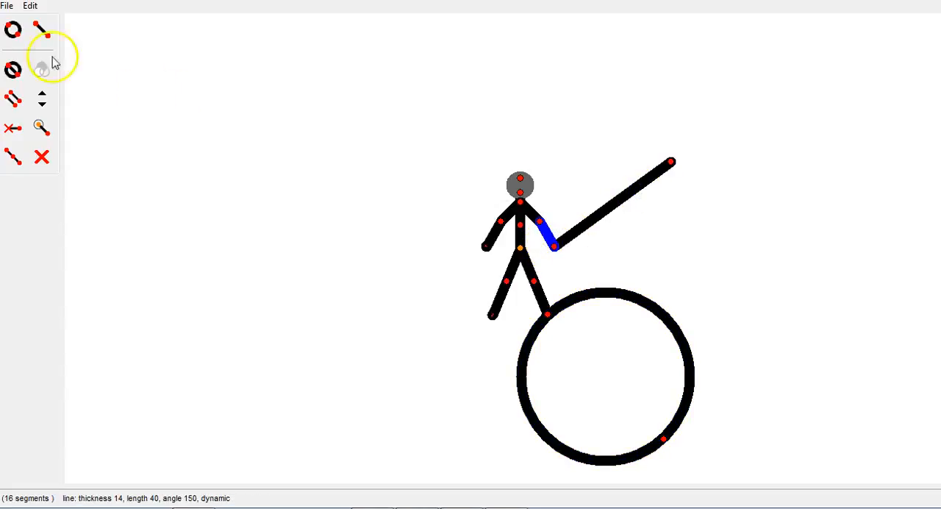
pyautogui.click(13, 68)
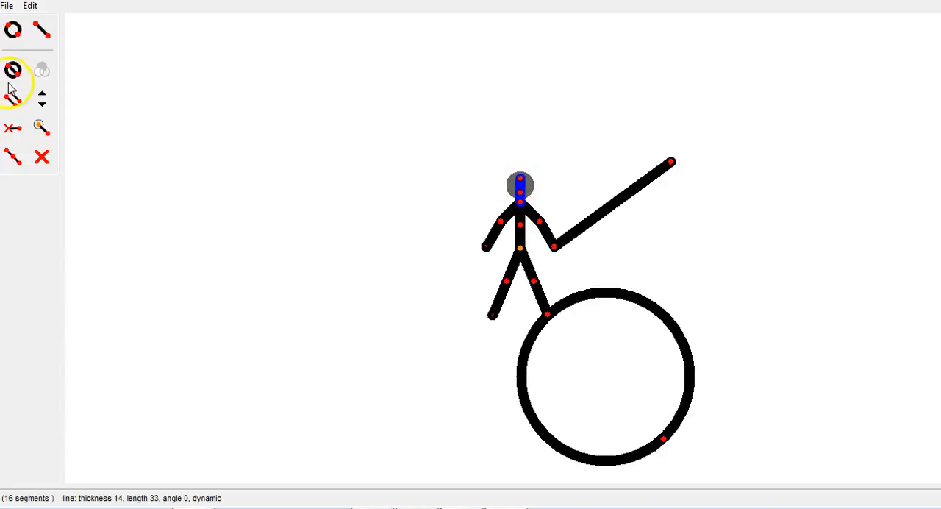
pyautogui.moveTo(12, 69)
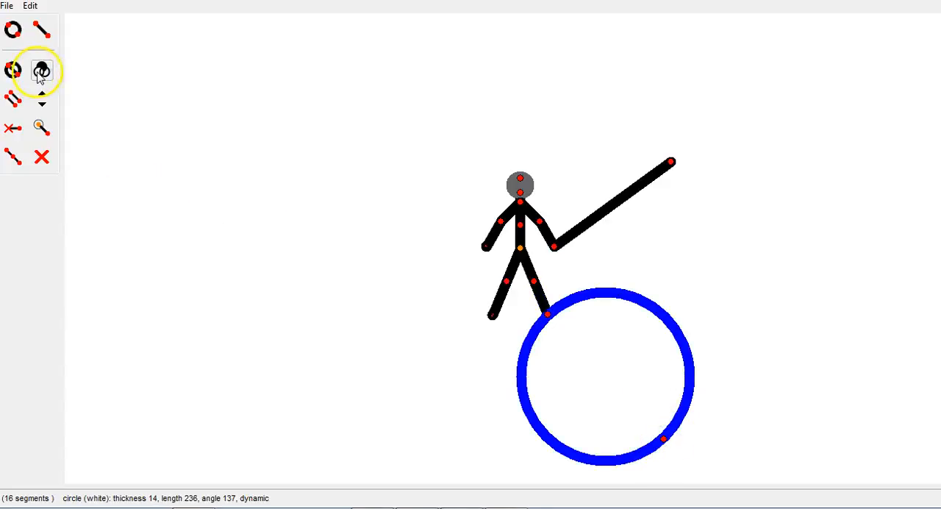
# - Toggle the foot circle to a solid black fill
pyautogui.click(41, 70)
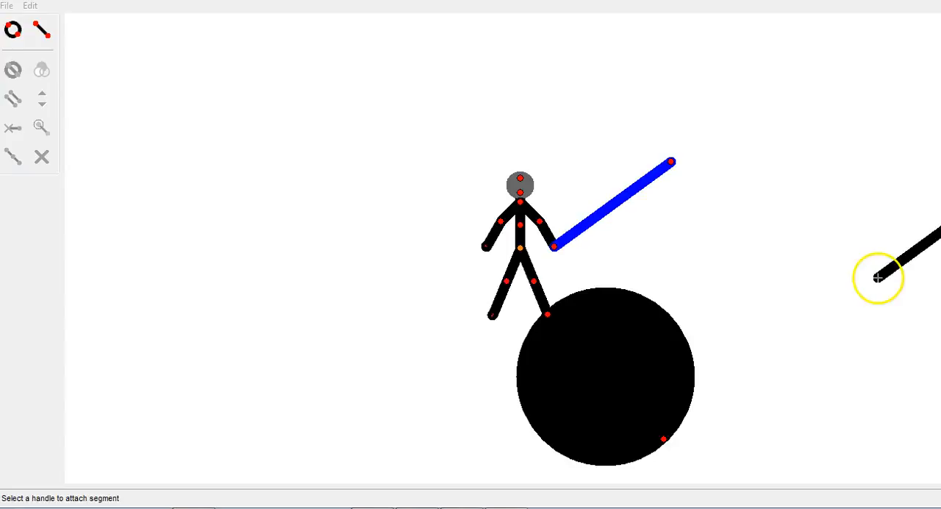
# - Attach another line segment to the tip of the arm extension
pyautogui.moveTo(879, 278); pyautogui.dragTo(661, 242)
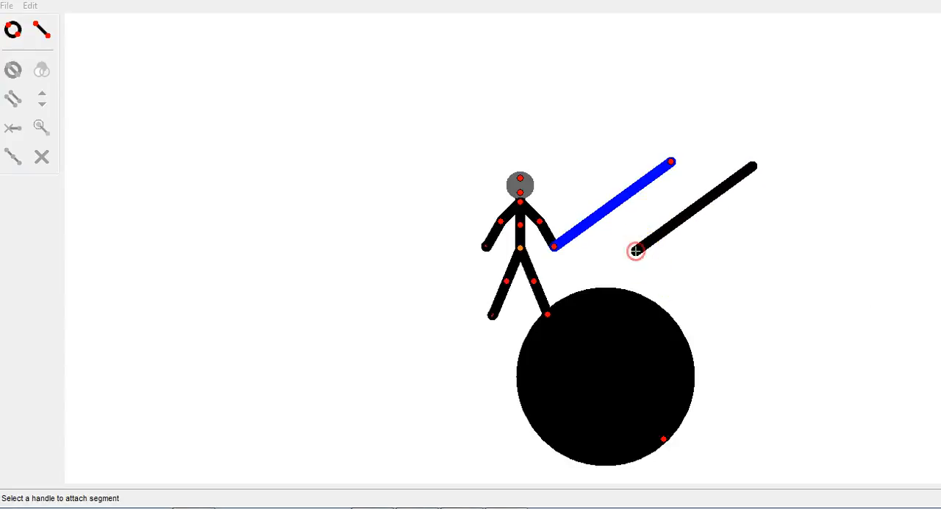
pyautogui.moveTo(635, 250); pyautogui.dragTo(670, 160)
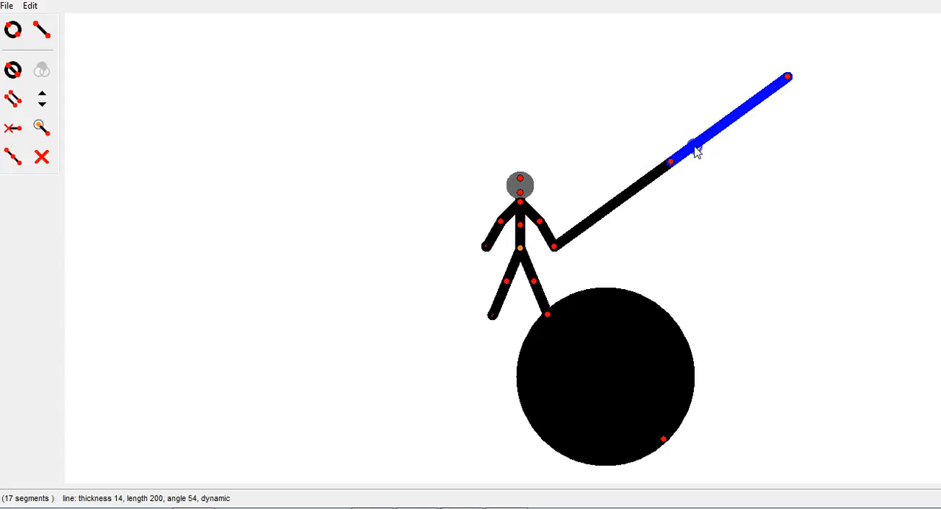
# - Set the outer arm segment's line thickness to 19
pyautogui.click(42, 94)
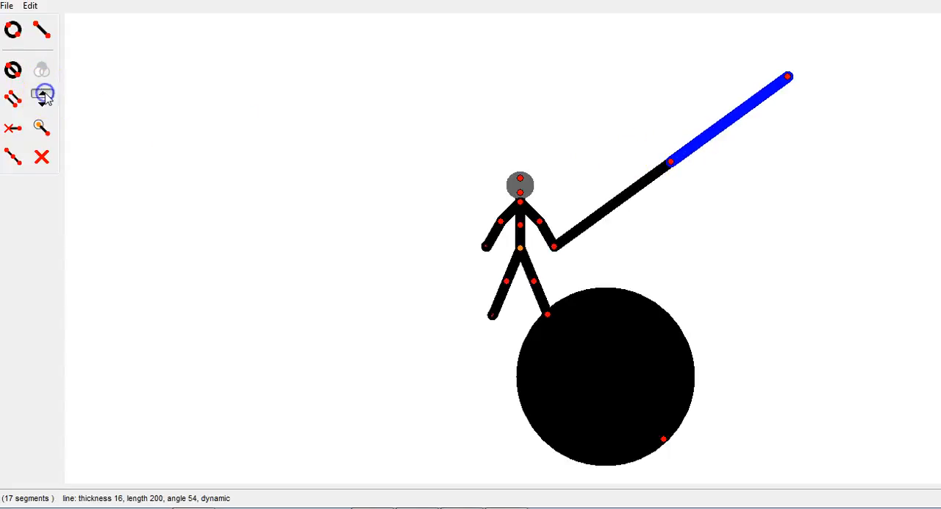
pyautogui.click(42, 95)
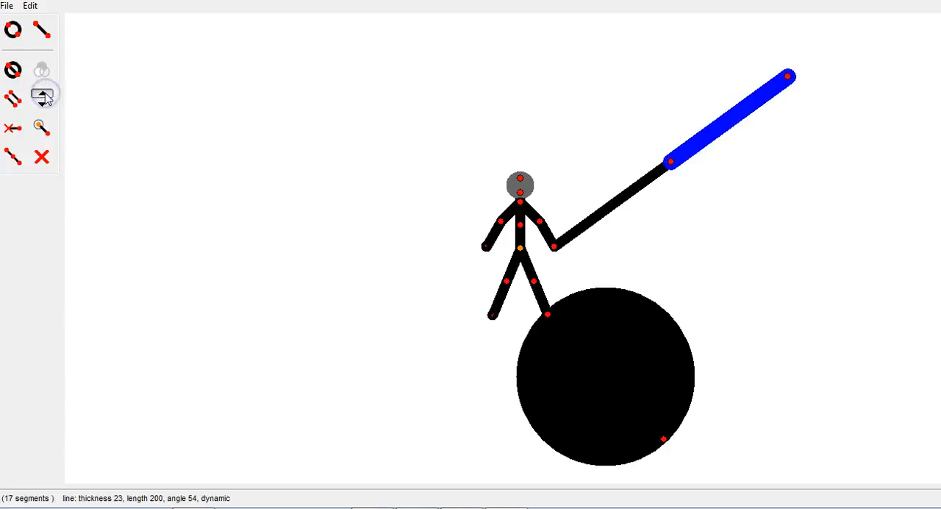
pyautogui.click(42, 94)
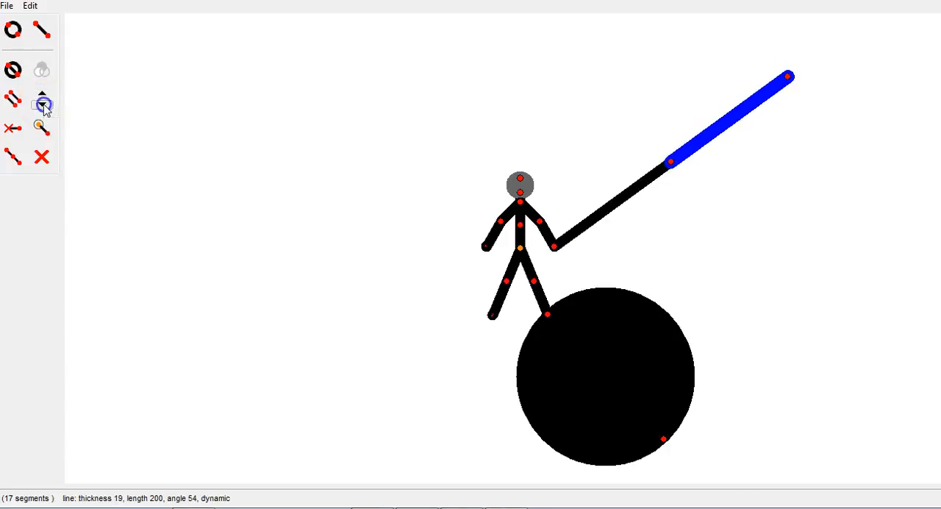
pyautogui.moveTo(42, 104)
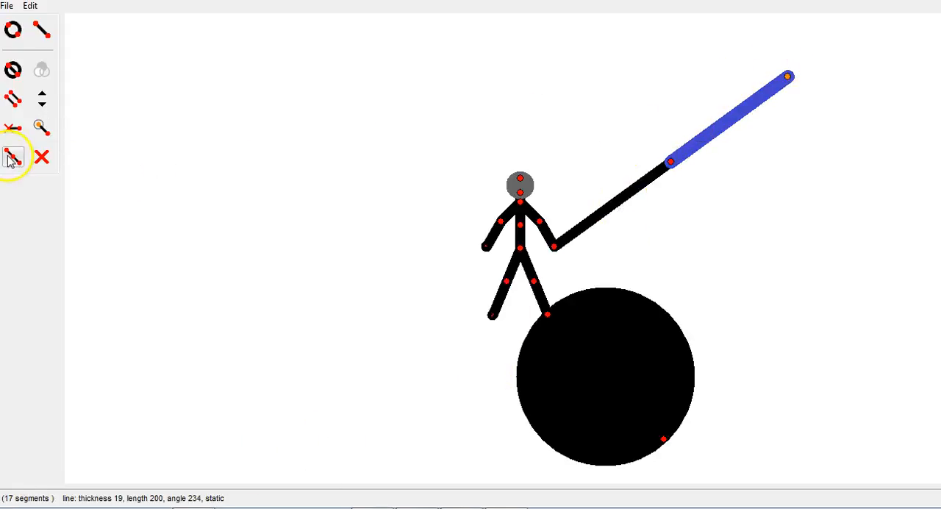
pyautogui.moveTo(13, 157)
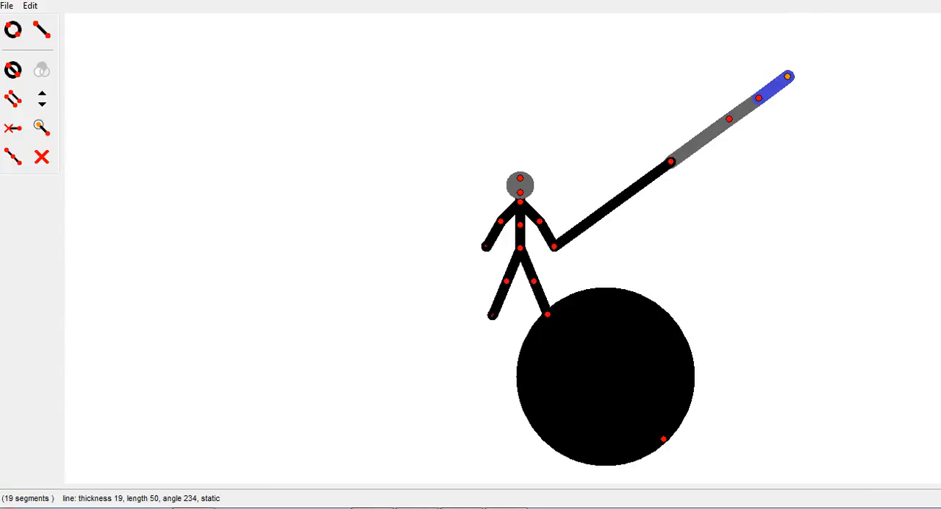
# - Rejoin the thick segment's two pieces and delete the foot circle
pyautogui.click(771, 90)
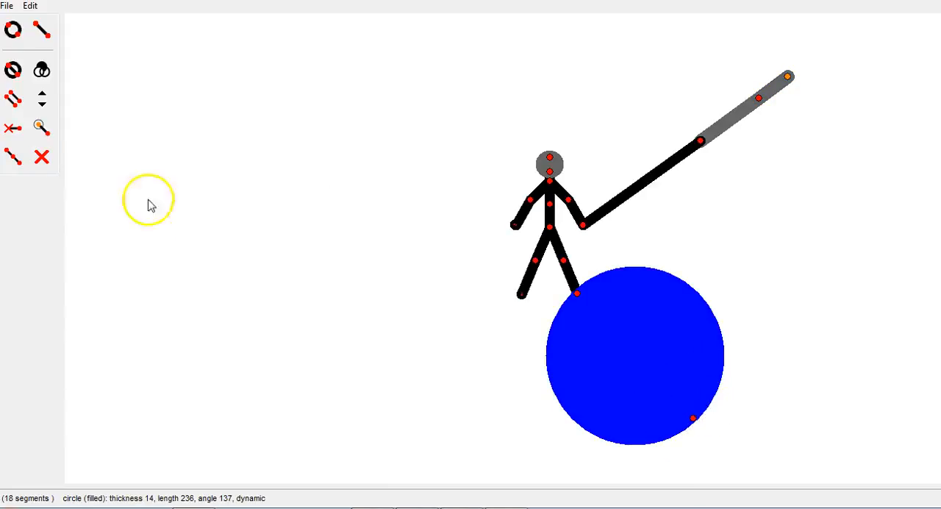
pyautogui.click(41, 157)
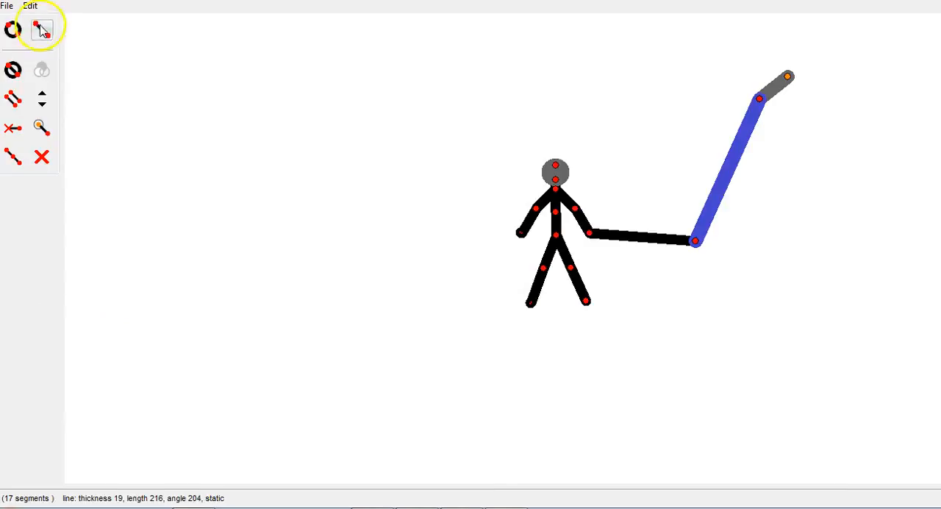
# - Toggle Edit Mode and reshape the right leg, shortening the thigh into a bent knee
pyautogui.click(30, 6)
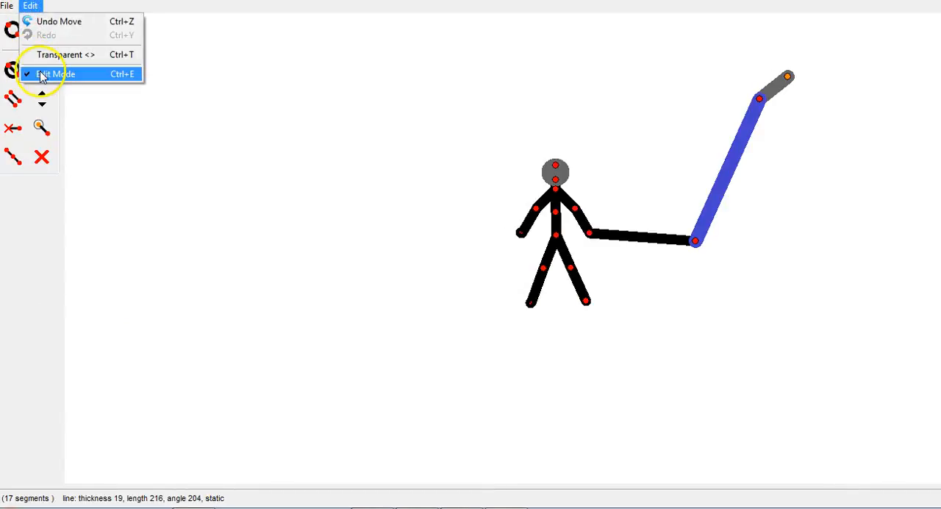
pyautogui.click(56, 74)
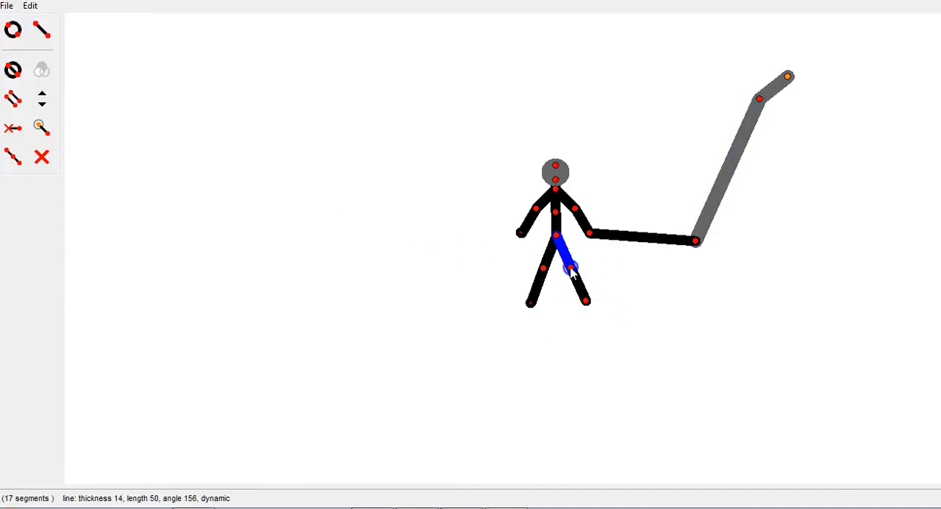
pyautogui.moveTo(570, 268); pyautogui.dragTo(651, 280)
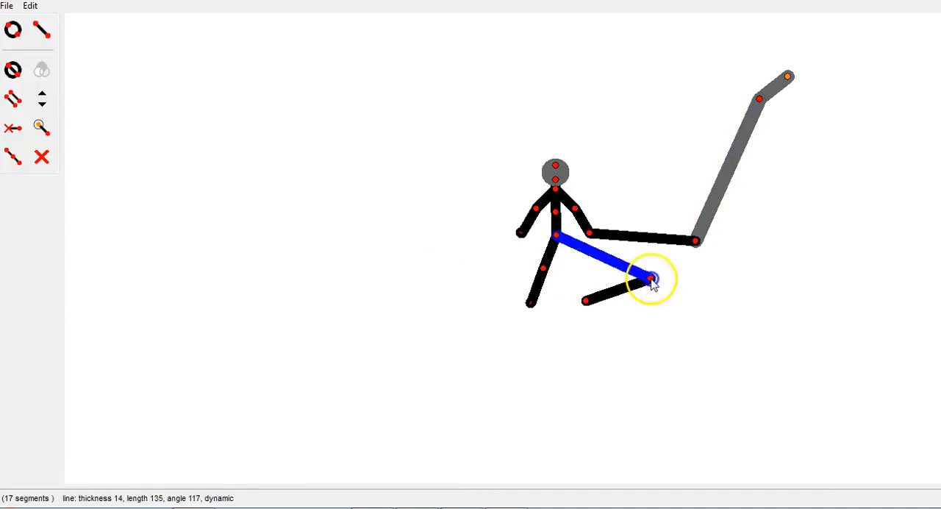
pyautogui.moveTo(651, 278); pyautogui.dragTo(566, 305)
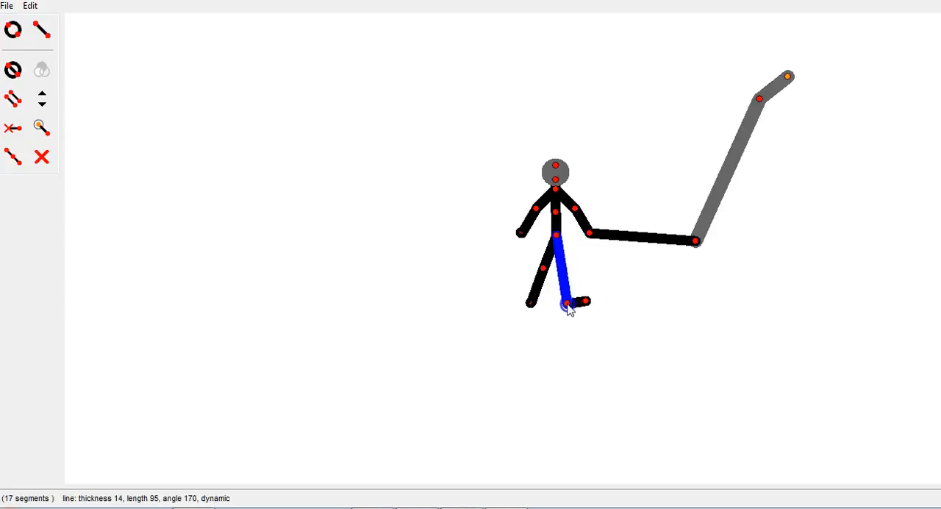
pyautogui.moveTo(567, 305); pyautogui.dragTo(673, 379)
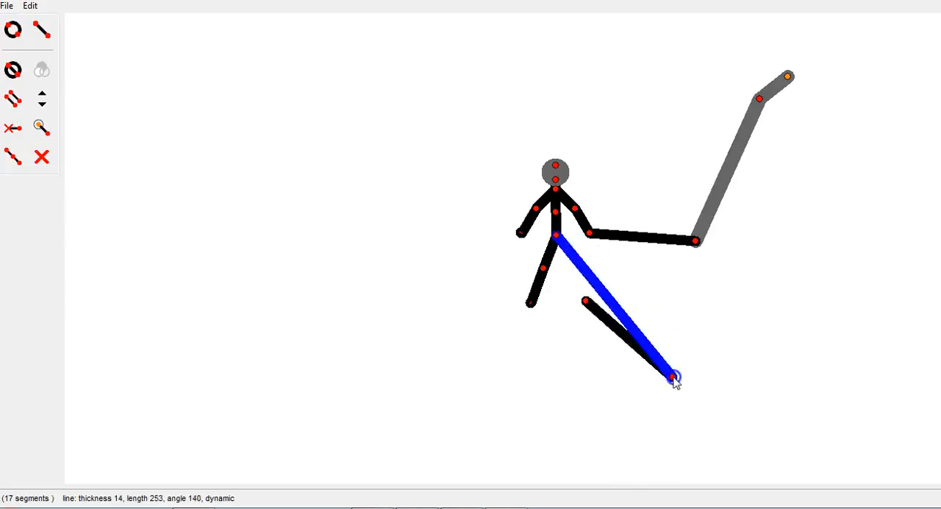
pyautogui.moveTo(673, 377); pyautogui.dragTo(600, 272)
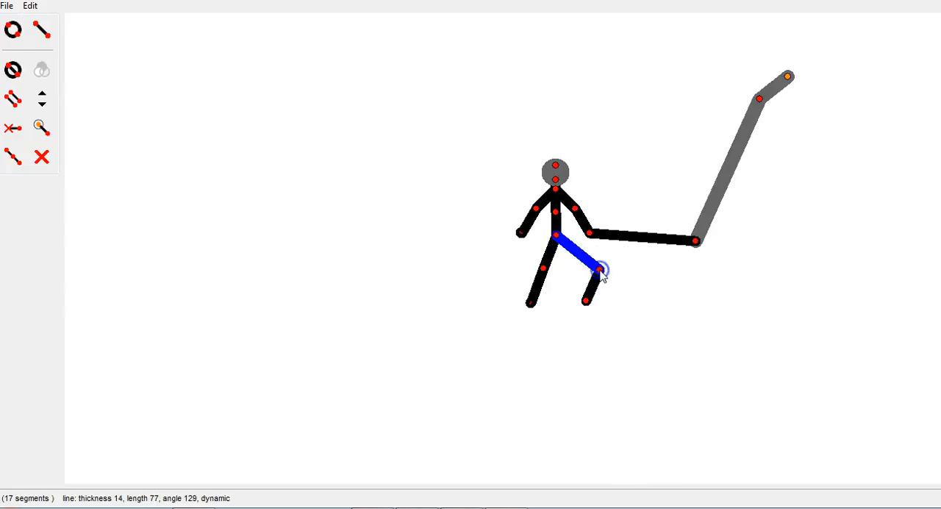
# - Switch Edit Mode off, then back on, and confirm it is enabled
pyautogui.click(30, 6)
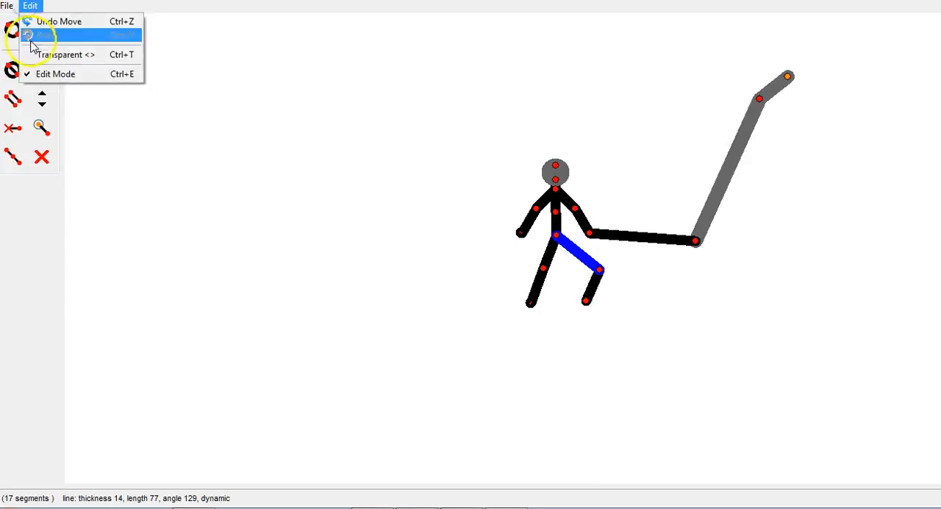
pyautogui.moveTo(44, 74)
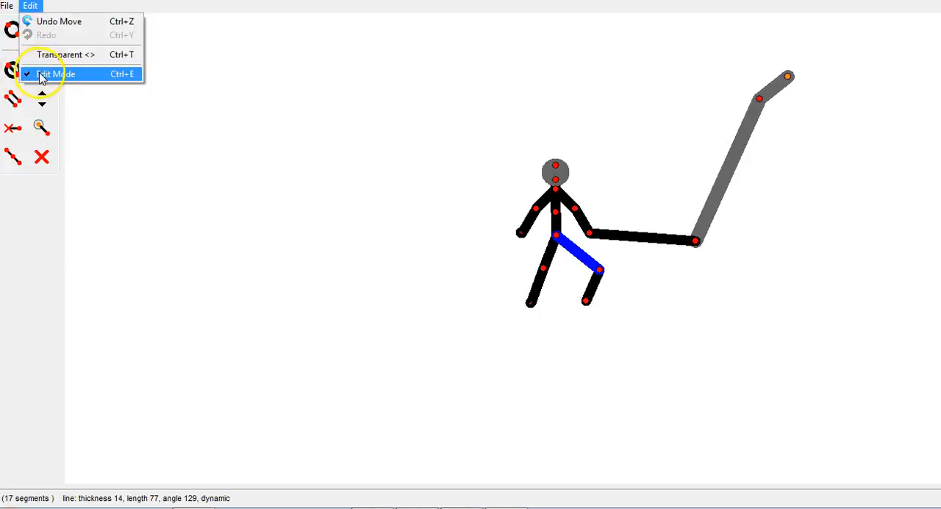
pyautogui.click(51, 74)
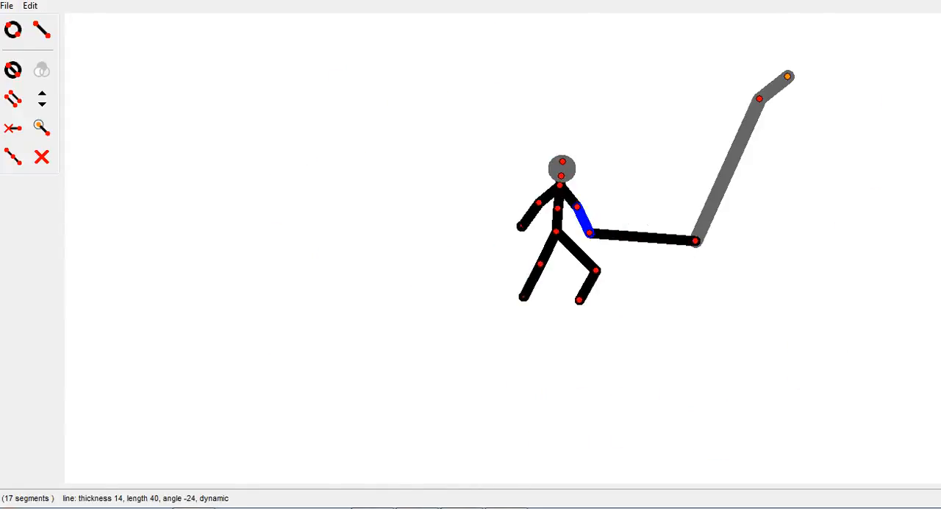
pyautogui.click(30, 6)
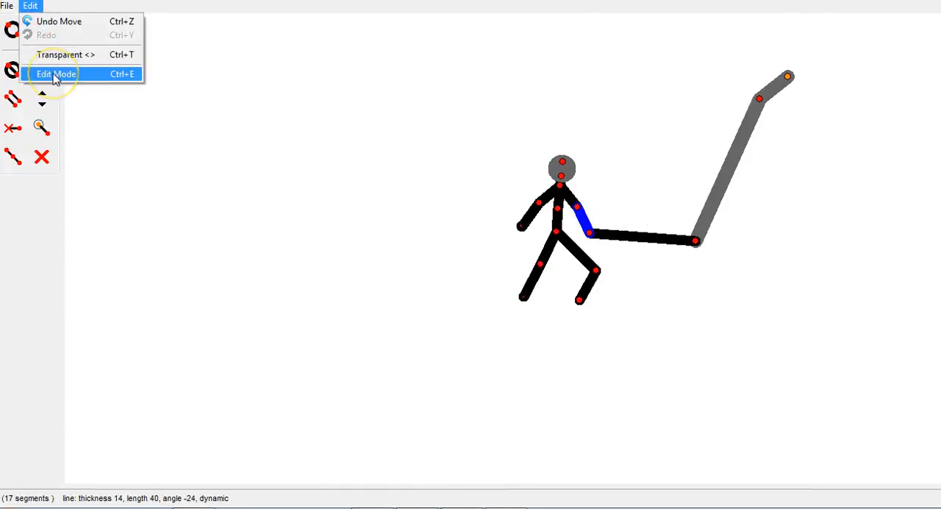
pyautogui.click(56, 74)
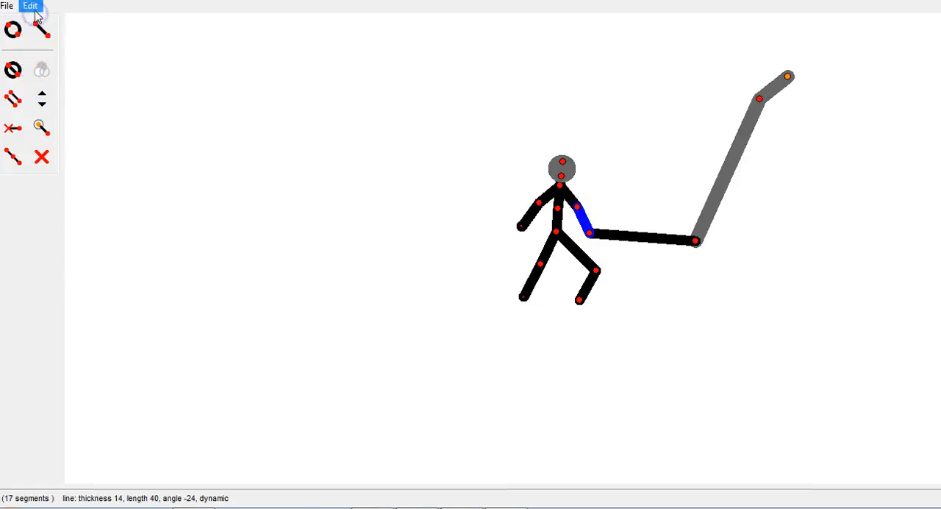
pyautogui.click(30, 6)
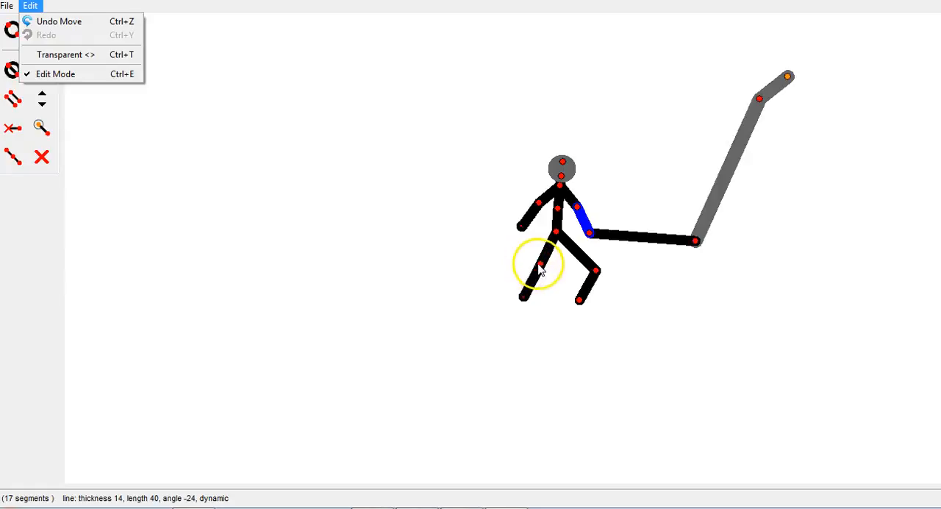